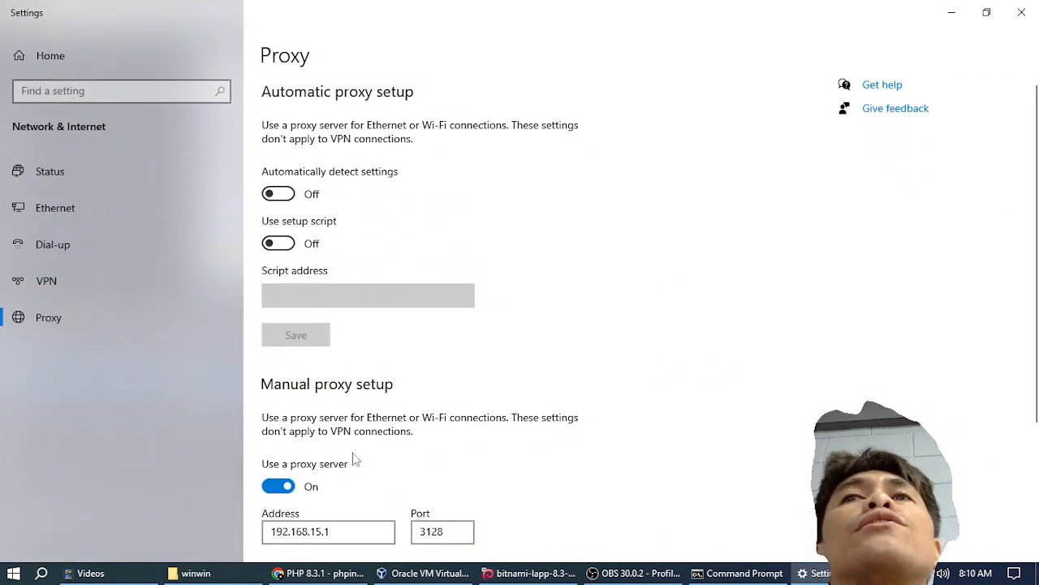
- Clear the existing proxy exception entry so 192.168.56.101 no longer bypasses the proxy
{"action": "scroll", "scroll_direction": "down", "scroll_amount": 3}
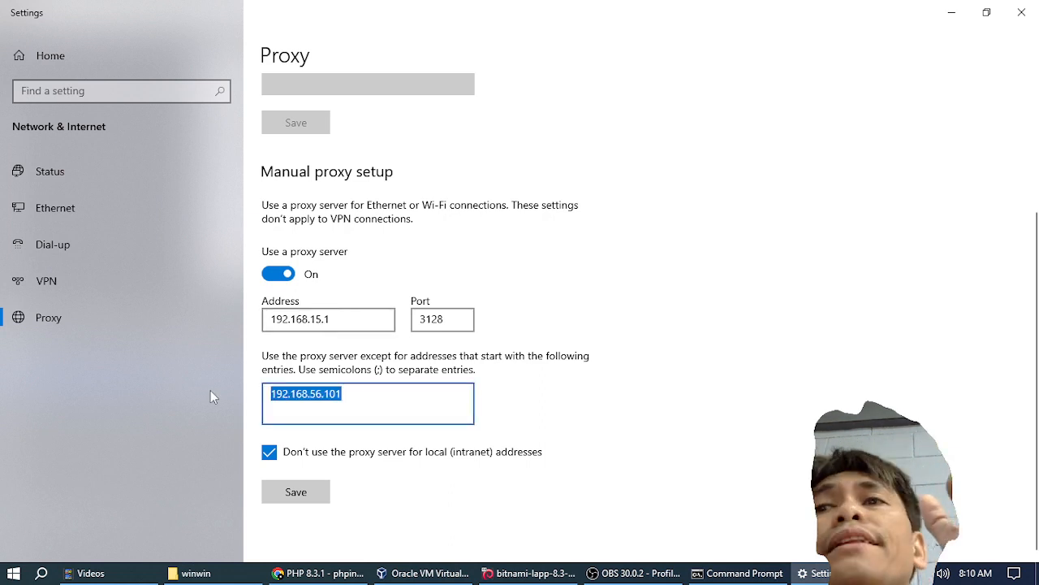
{"action": "key", "text": "Delete"}
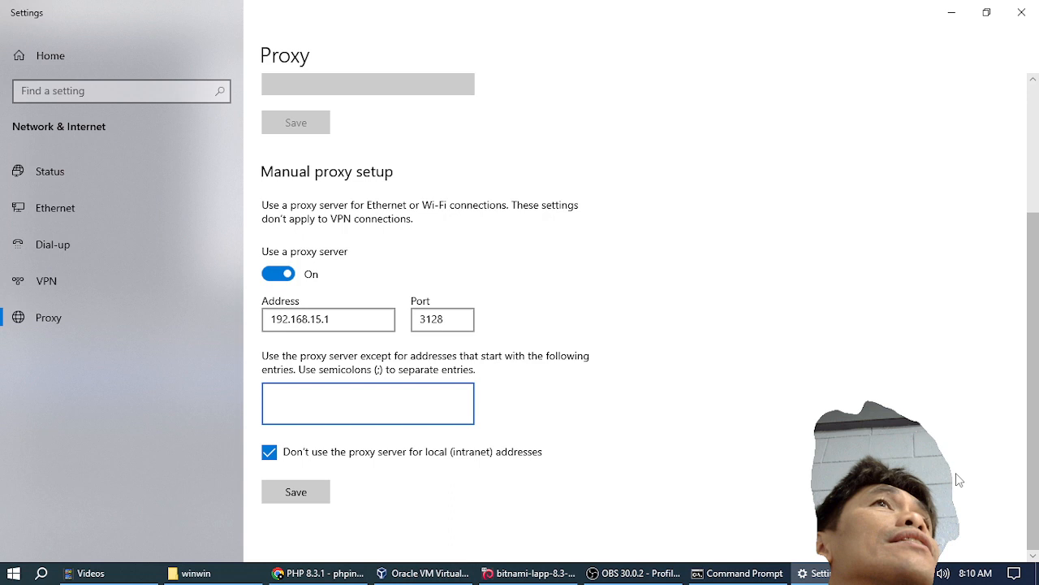
{"action": "mouse_move", "coordinate": [328, 483]}
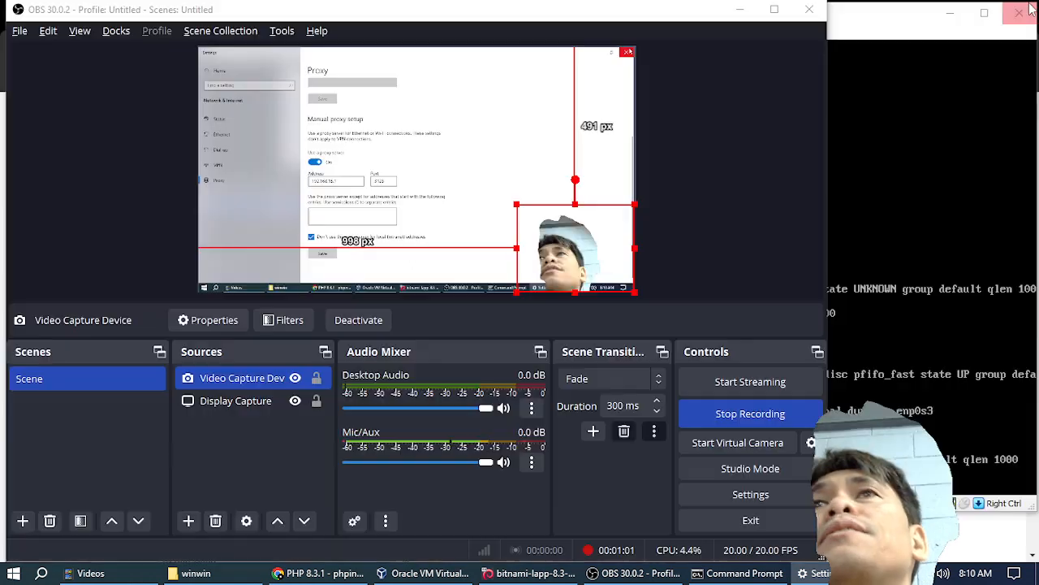
- Reload 192.168.56.101/try.php in Chrome twice and select its address to check it still loads
{"action": "left_click", "coordinate": [357, 571]}
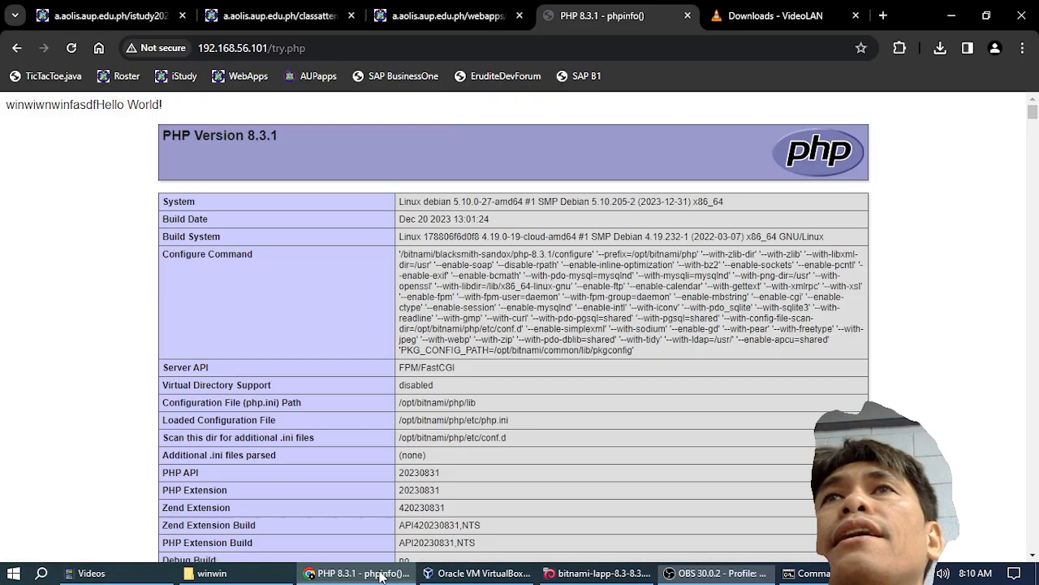
{"action": "left_click", "coordinate": [72, 49]}
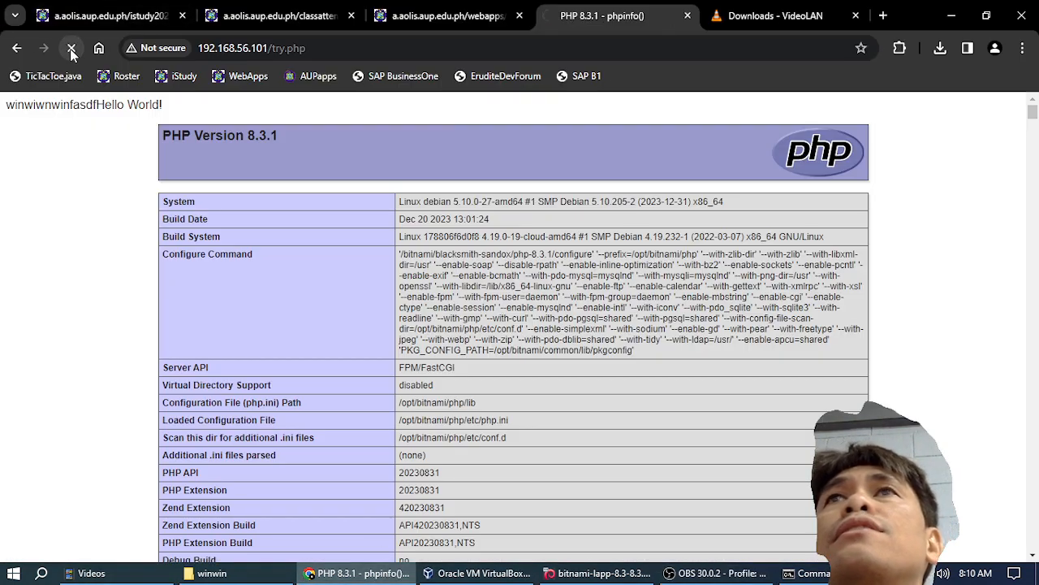
{"action": "left_click", "coordinate": [72, 49]}
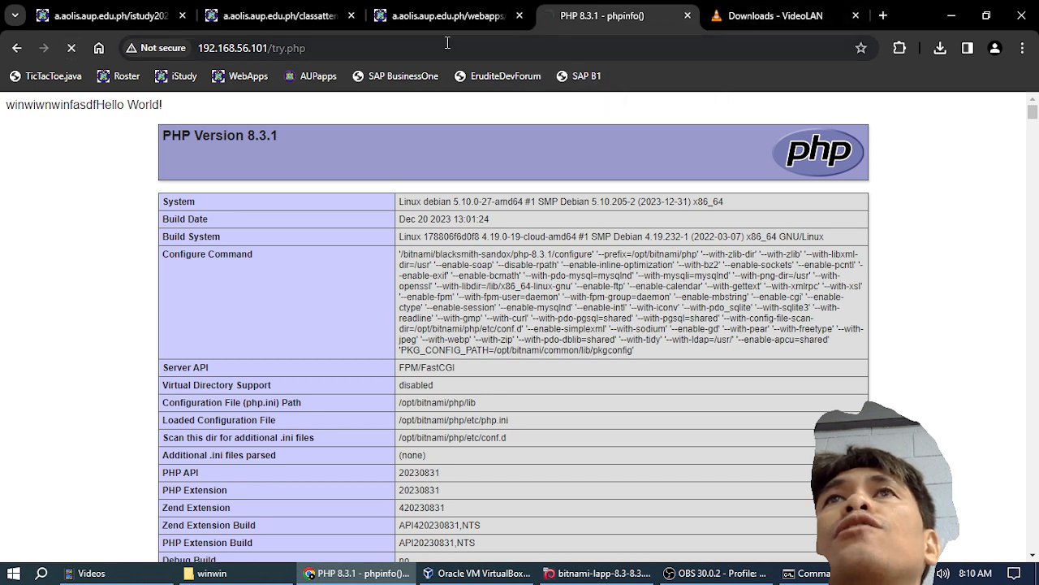
{"action": "left_click", "coordinate": [252, 49]}
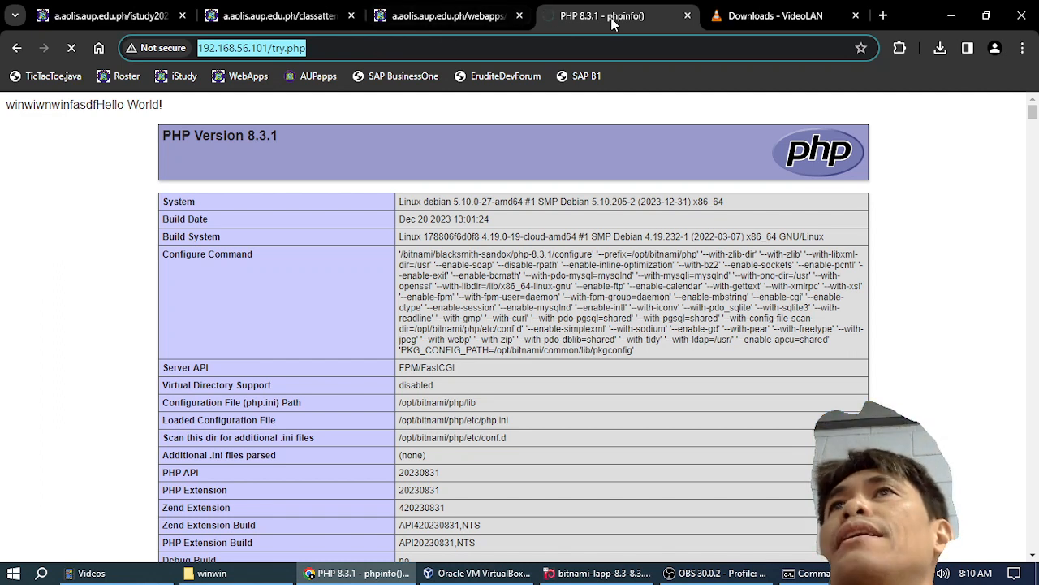
{"action": "mouse_move", "coordinate": [614, 16]}
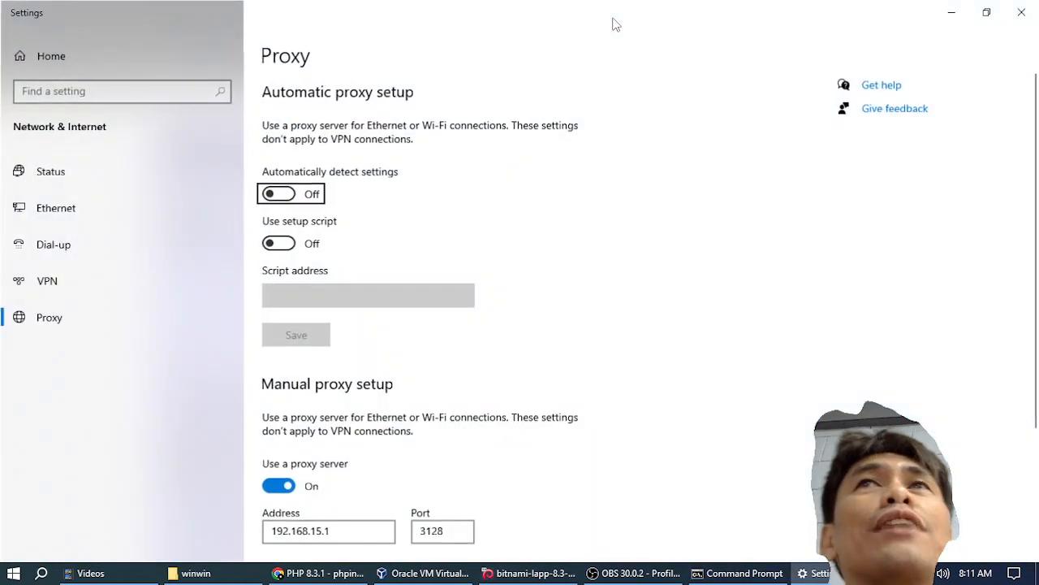
- Enter 192.168.56.101 as a proxy exception while keeping manual proxy 192.168.15.1:3128 on
{"action": "scroll", "scroll_direction": "down", "scroll_amount": 3}
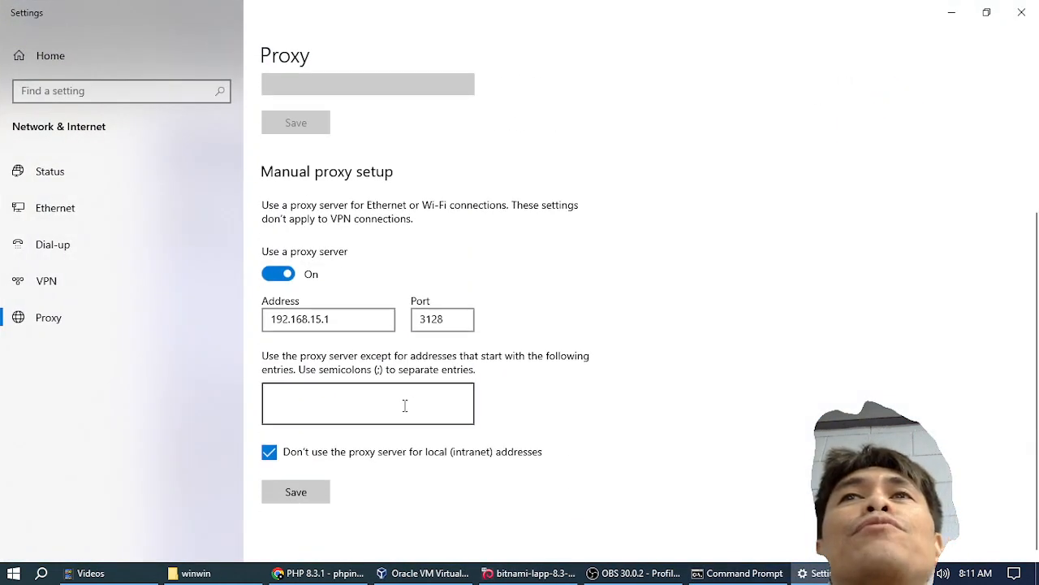
{"action": "left_click", "coordinate": [367, 403]}
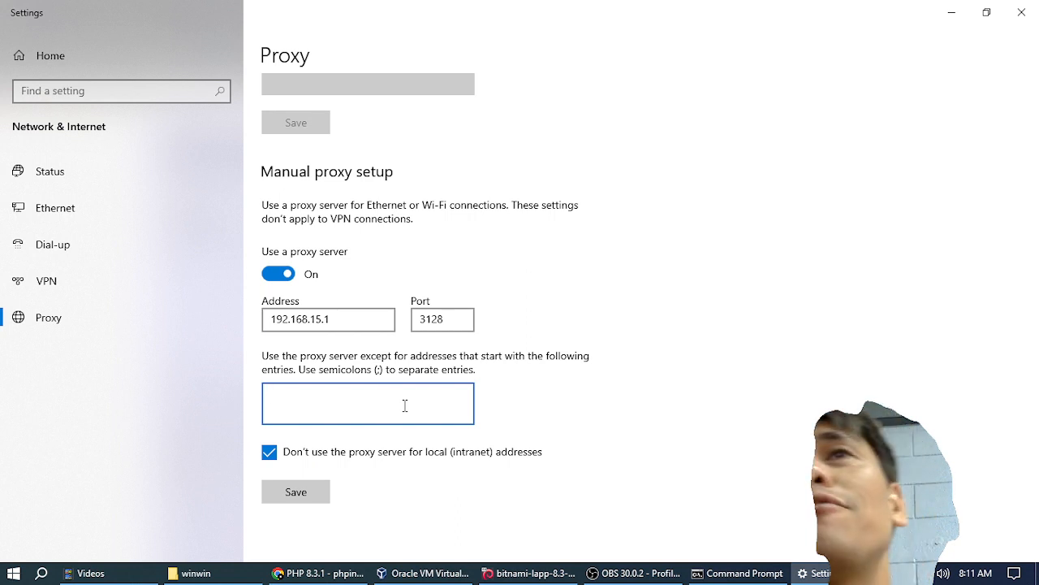
{"action": "type", "text": "192.168."}
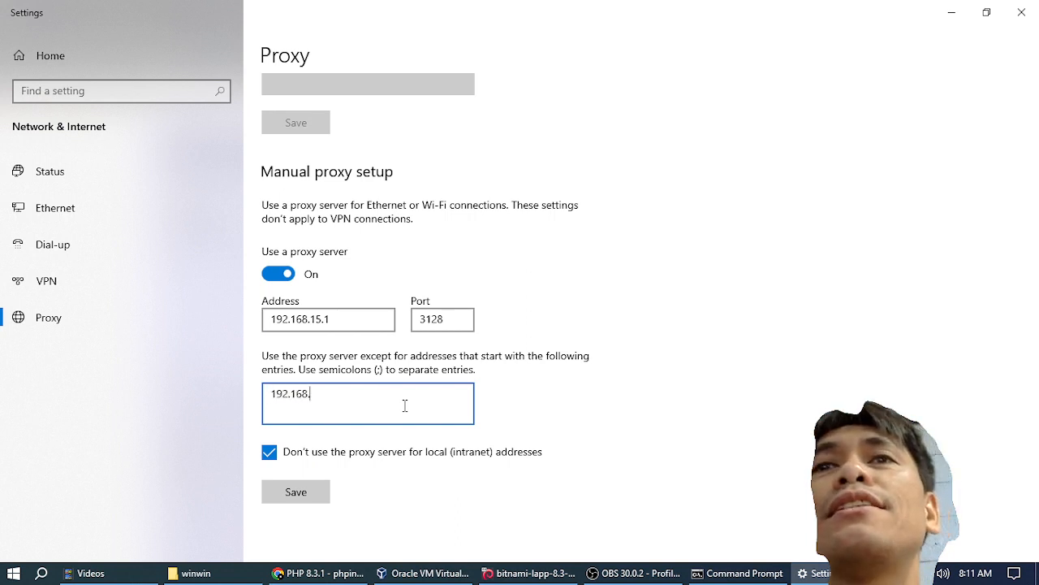
{"action": "type", "text": "56."}
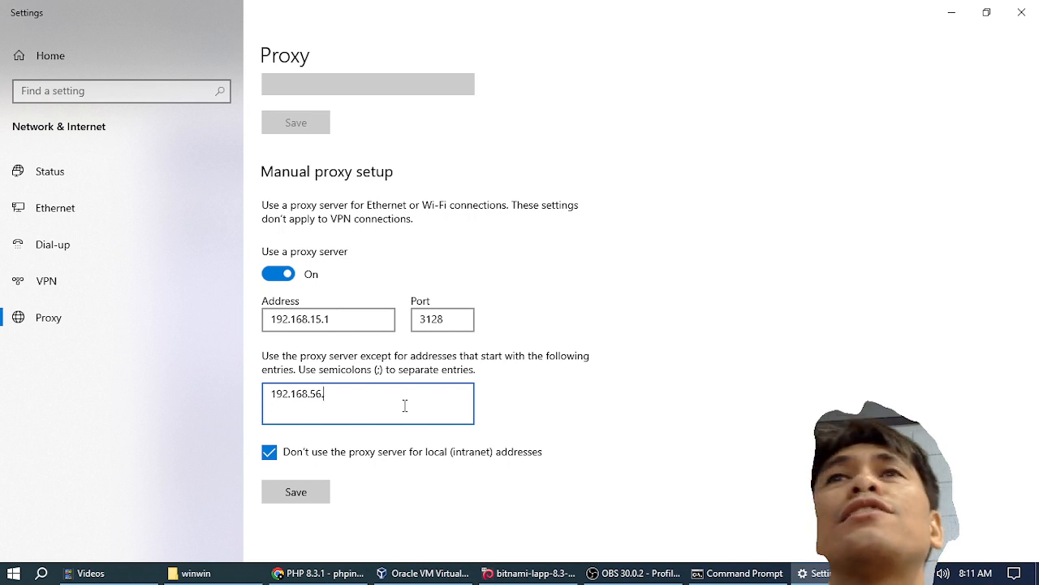
{"action": "type", "text": "101"}
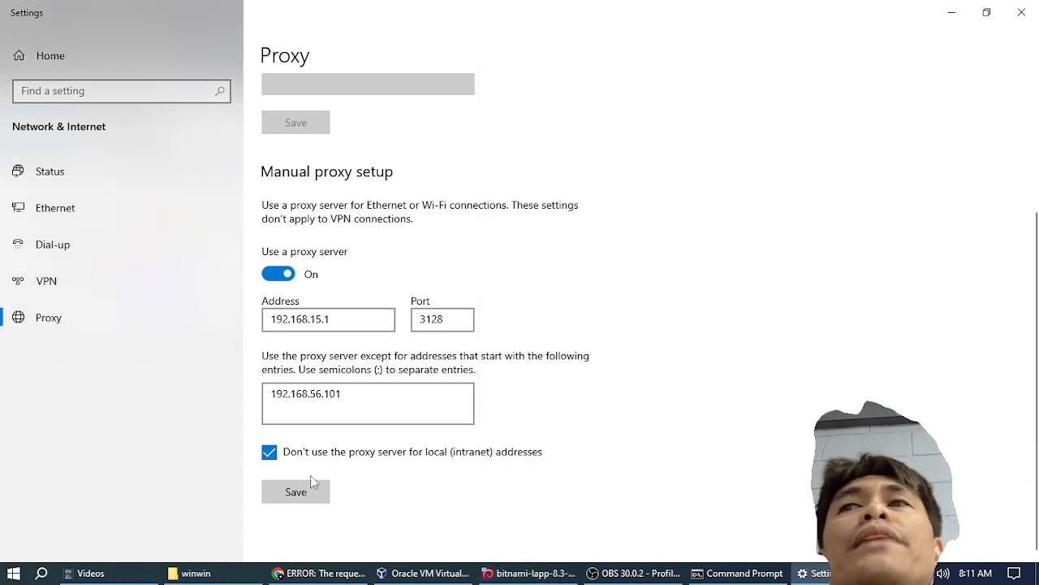
{"action": "mouse_move", "coordinate": [987, 13]}
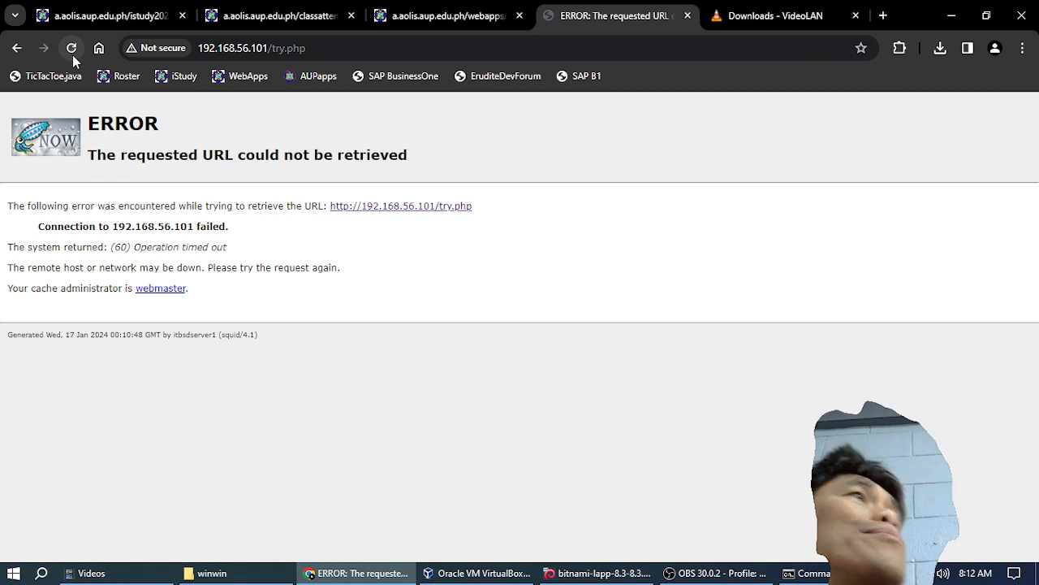
- Reload try.php successfully, then search Google for 'fasdfsdf' in a new tab
{"action": "left_click", "coordinate": [71, 49]}
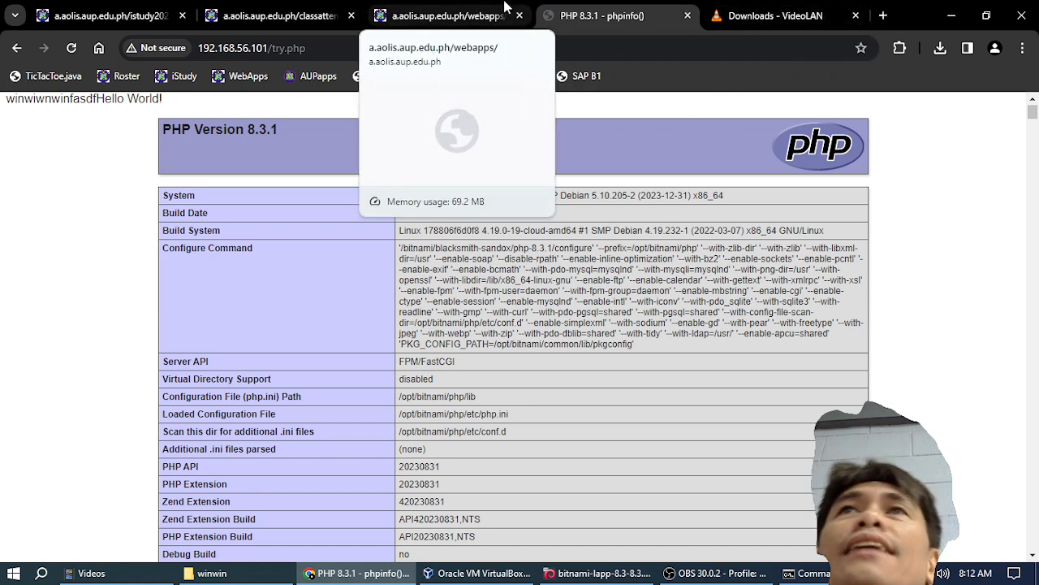
{"action": "left_click", "coordinate": [884, 16]}
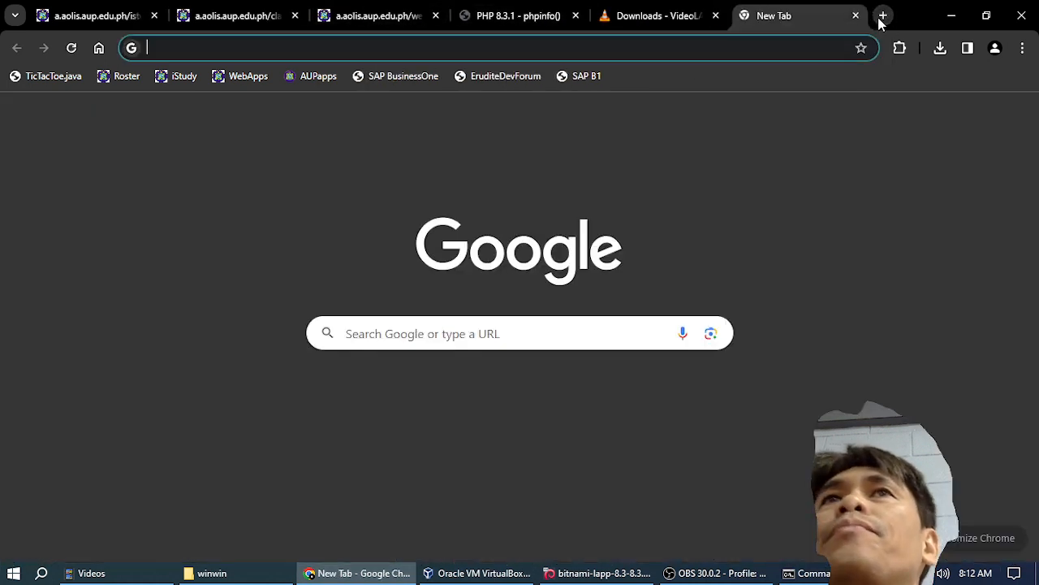
{"action": "type", "text": "fasdfsdf"}
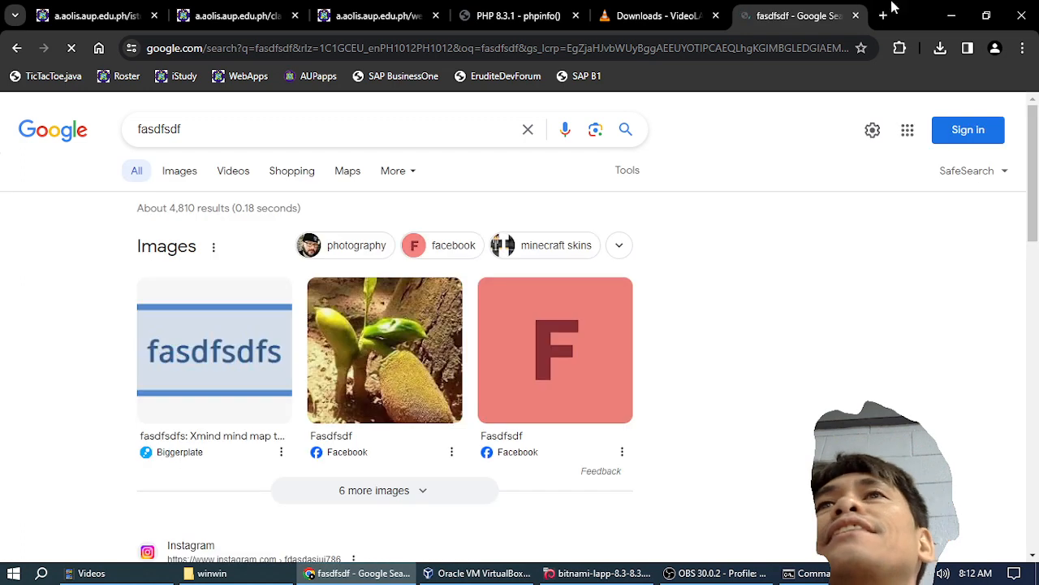